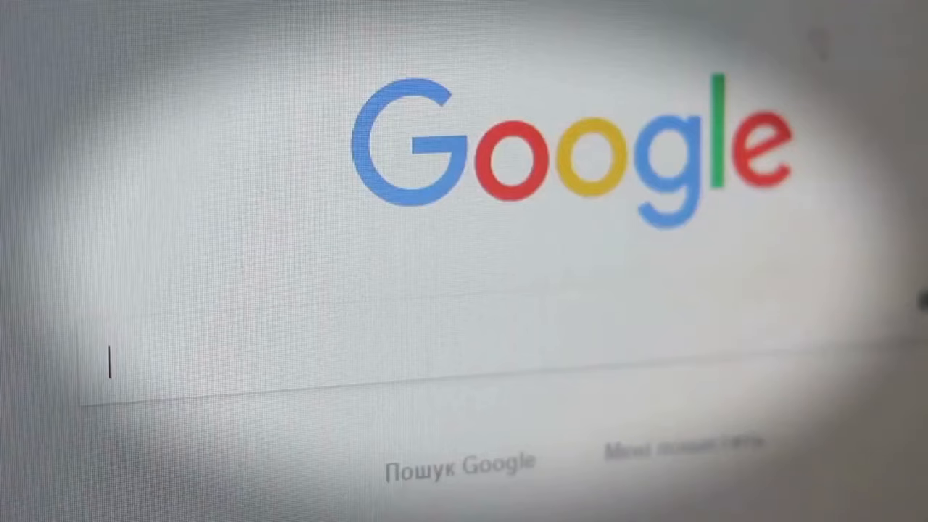
type("DEP")
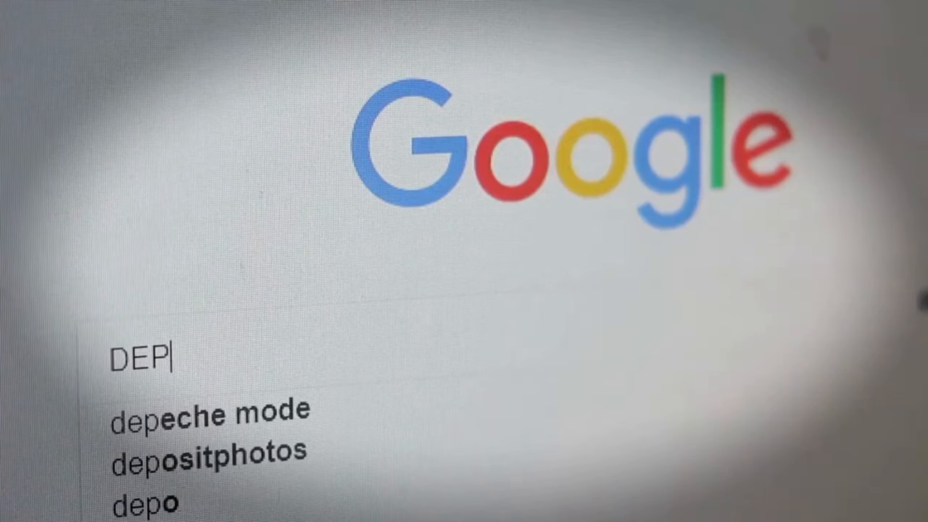
type("RESSIO")
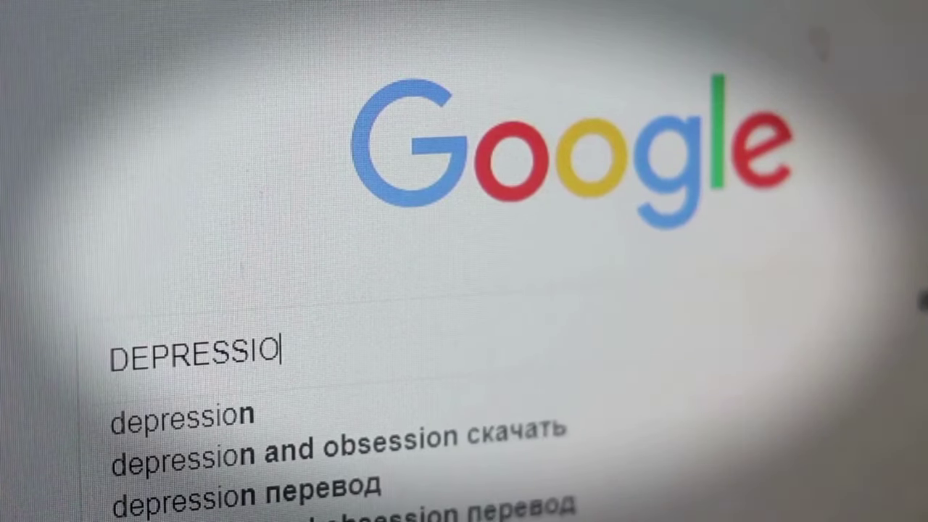